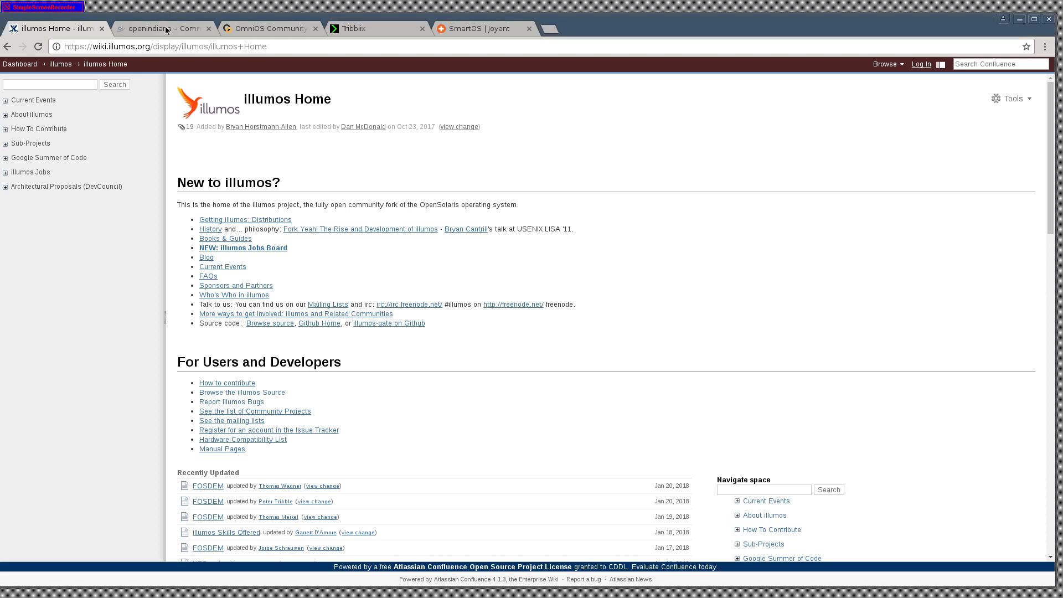
Step: Show the OpenIndiana home page with its VirtualBox Xorg driver, Hipster 2017.10 and GCC 7.1 news
left_click(162, 29)
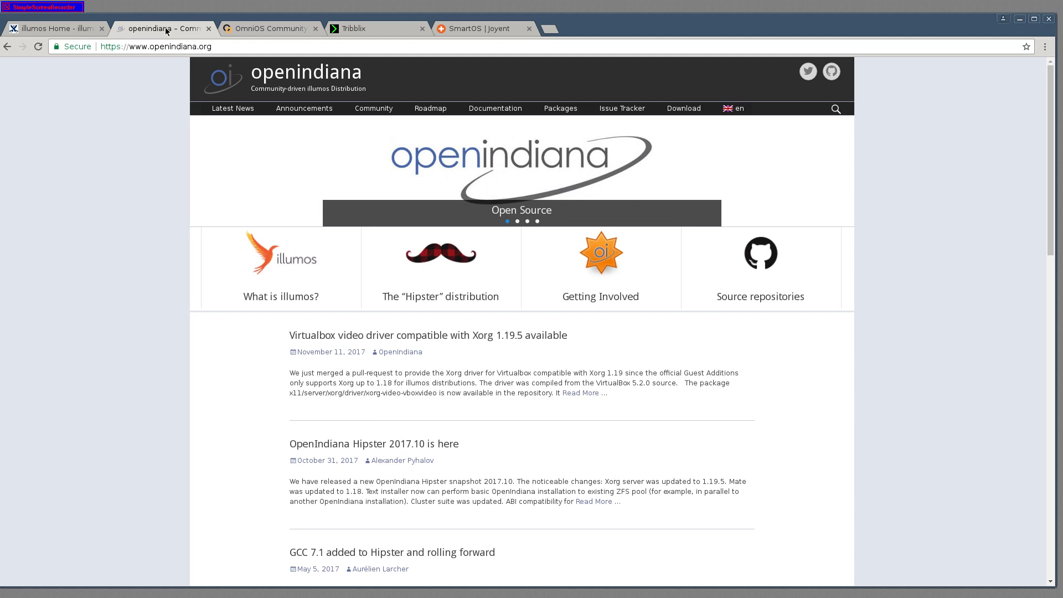
mouse_move(270, 29)
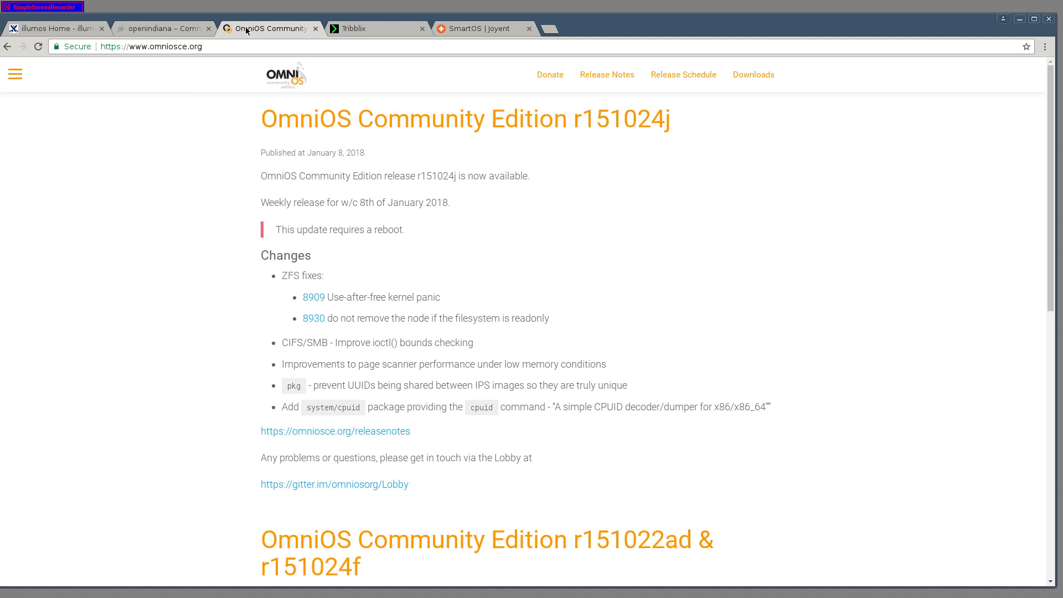
mouse_move(106, 78)
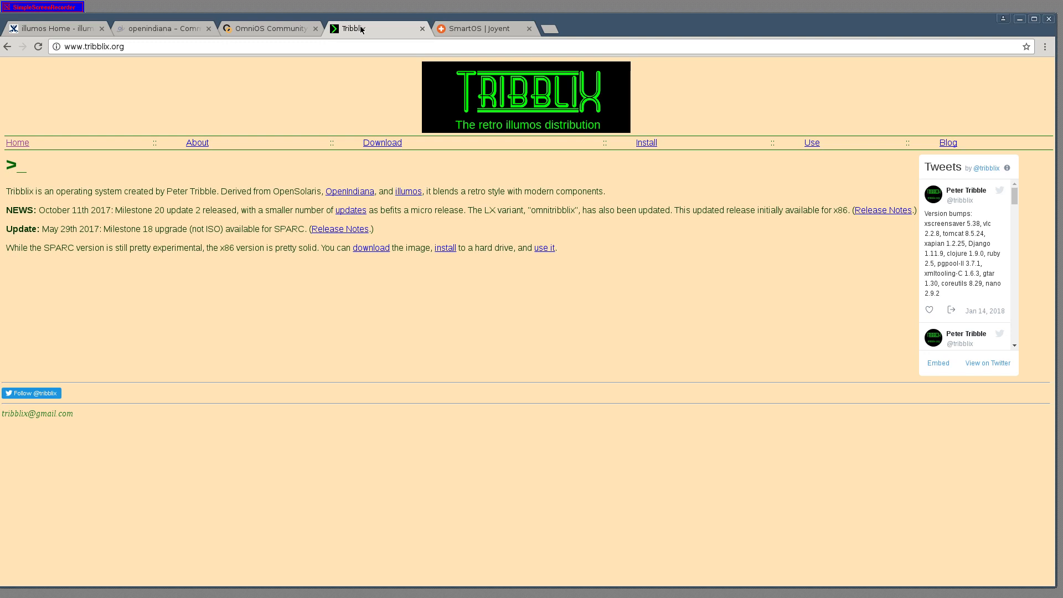
mouse_move(536, 62)
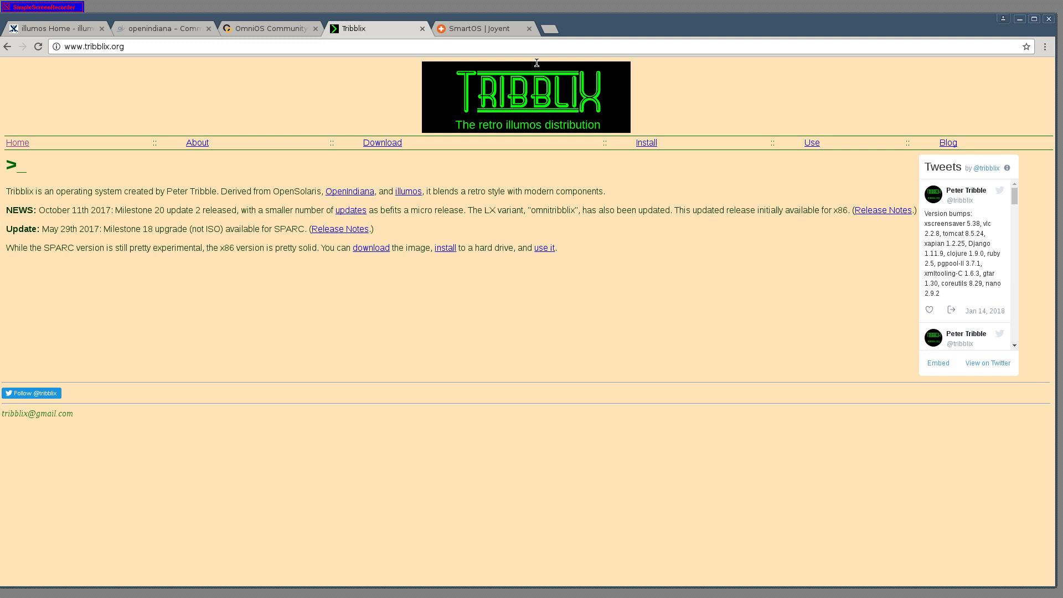
left_click_drag(458, 191, 604, 192)
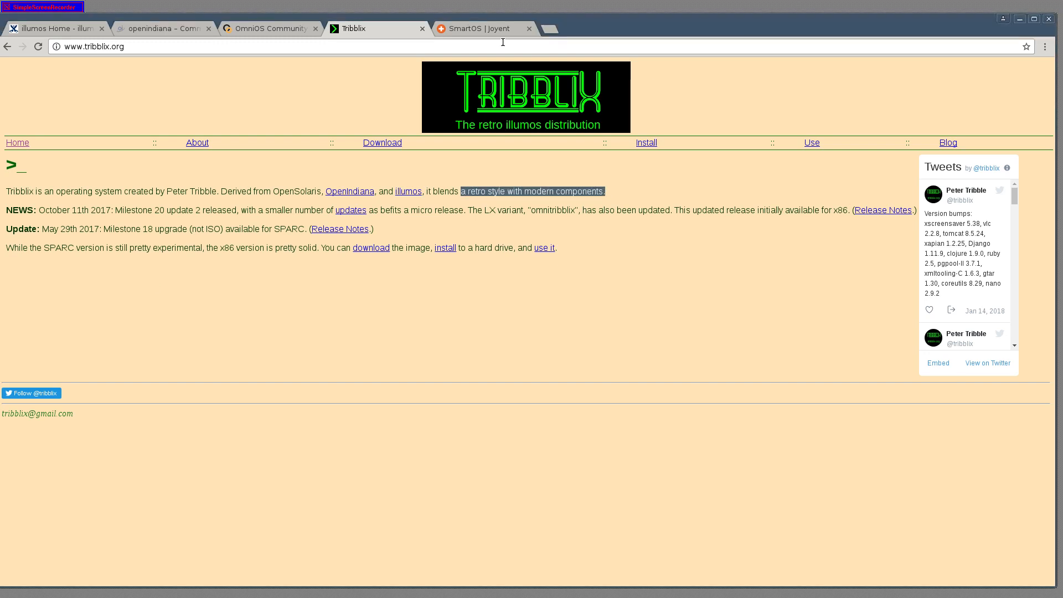
mouse_move(497, 32)
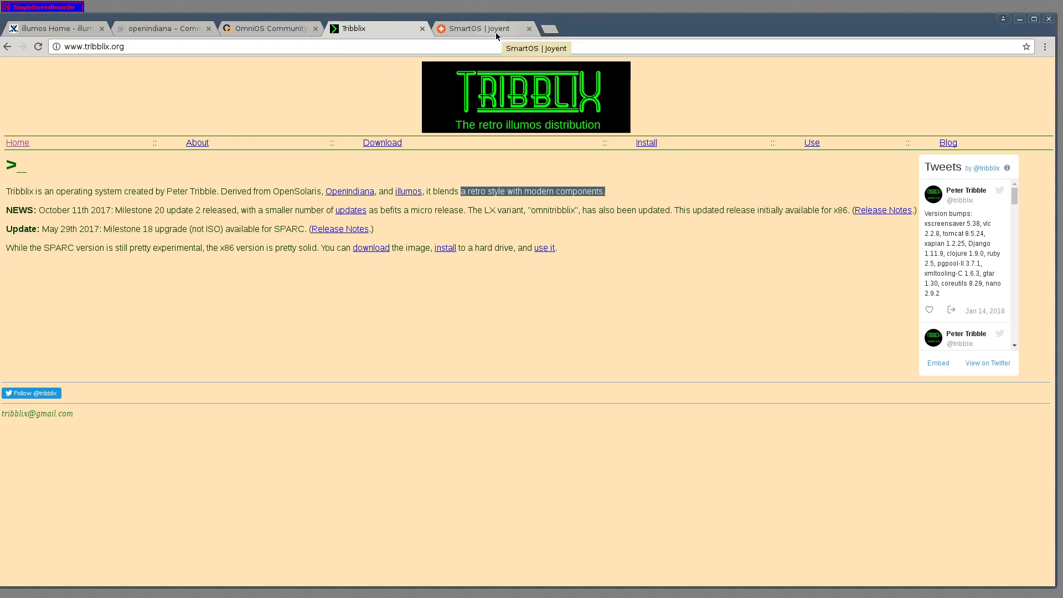
Step: Show the Joyent SmartOS page with its container and VM hypervisor comparison table
left_click(480, 29)
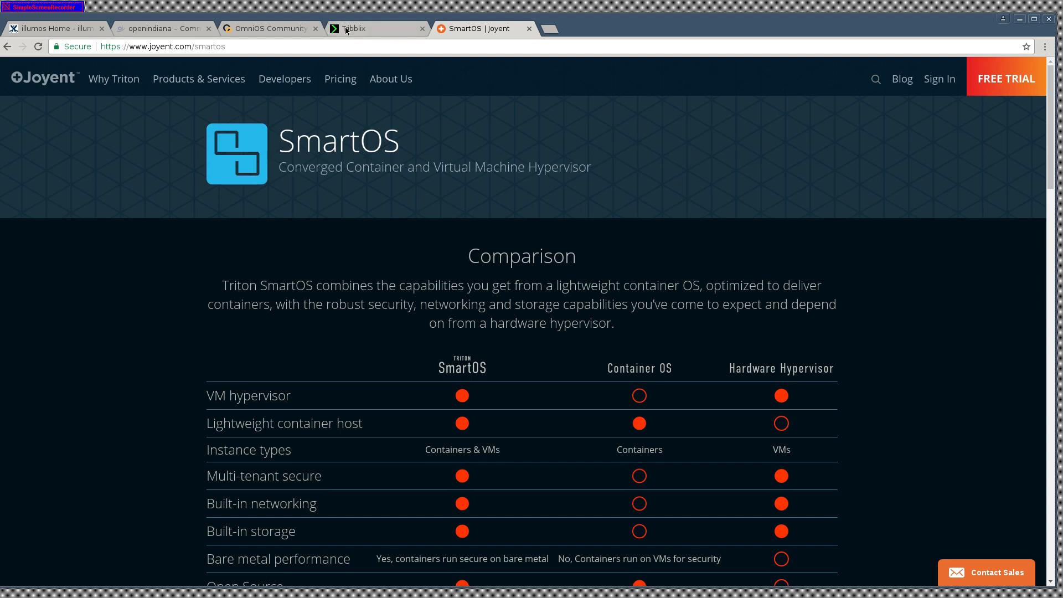
Step: Return to the Tribblix home page with its retro-style illumos introduction
left_click(377, 29)
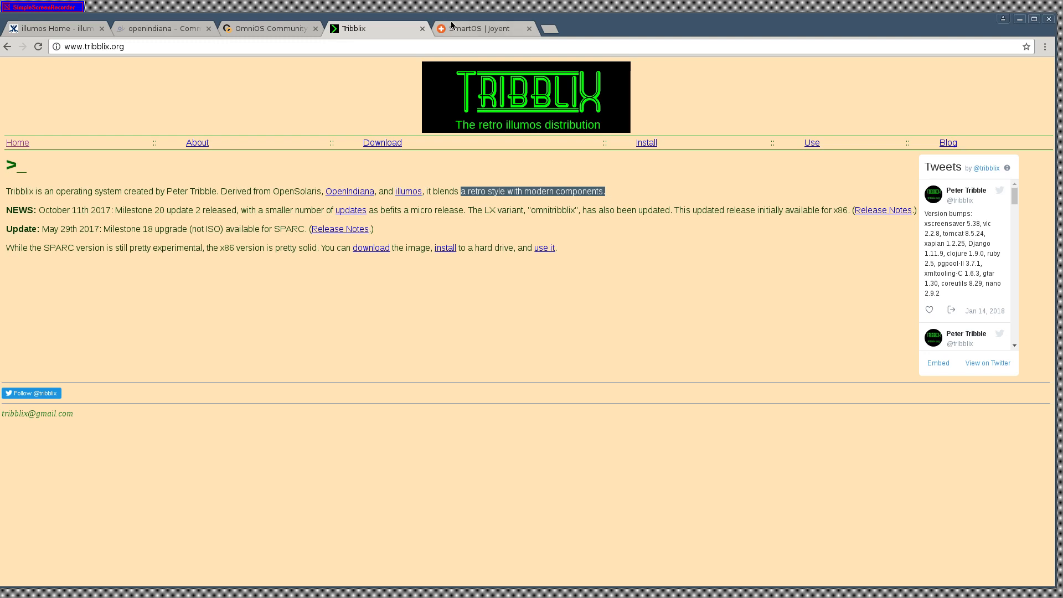
left_click(482, 29)
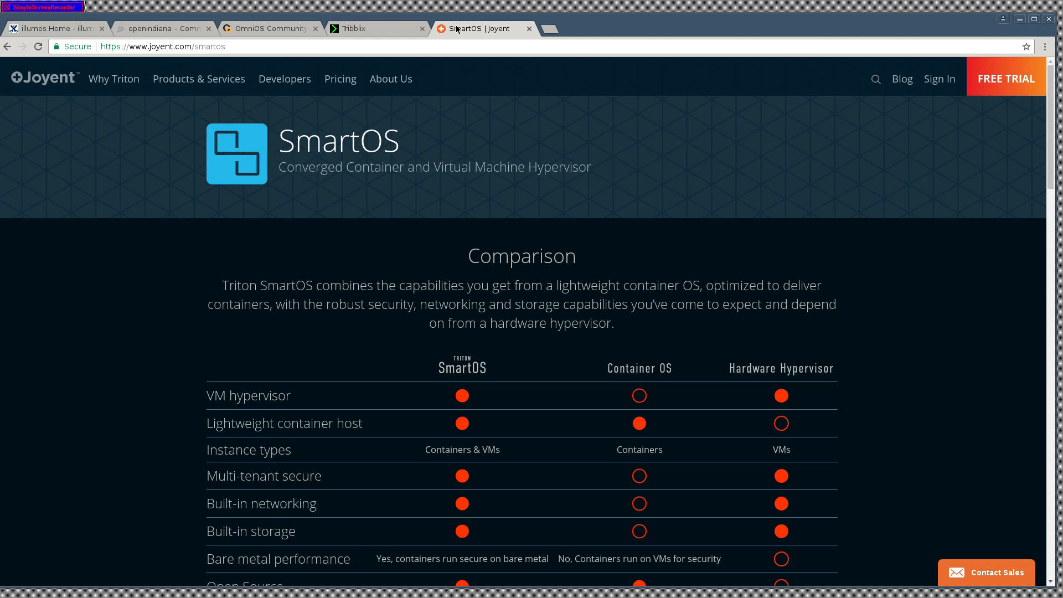
left_click(352, 29)
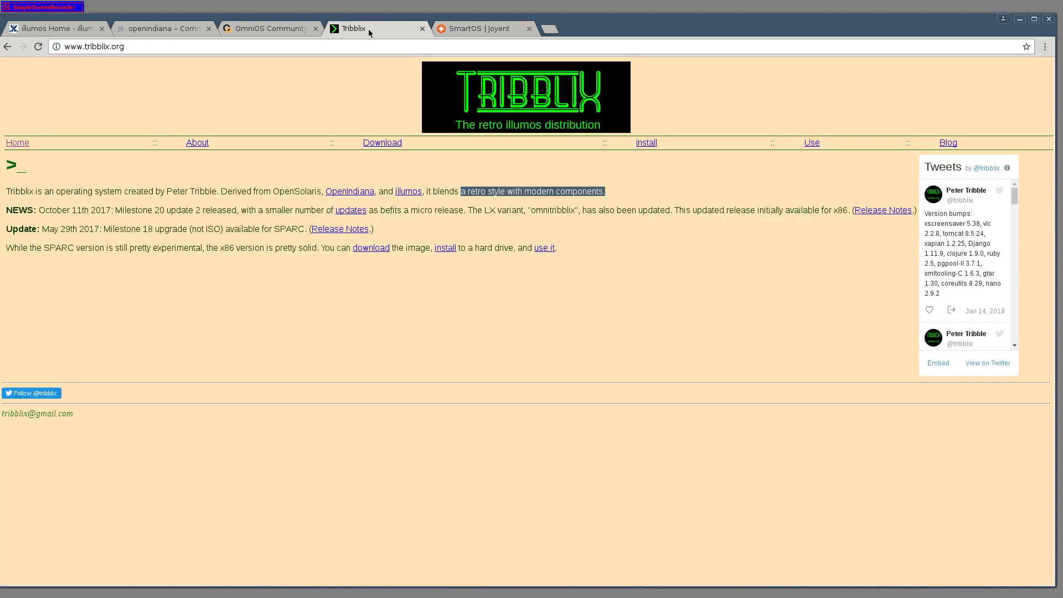